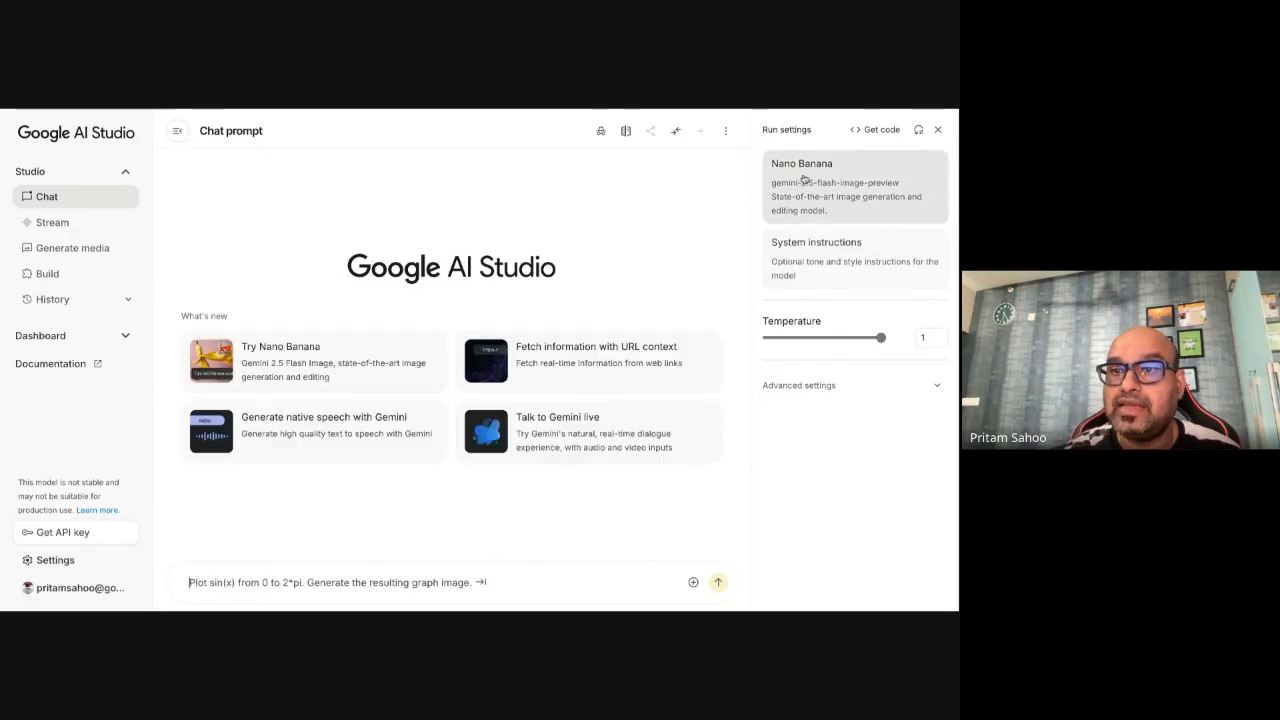
Step: Browse the Gemini model list in Run settings to find Gemini Flash-Lite Latest
{"action": "left_click", "coordinate": [850, 188]}
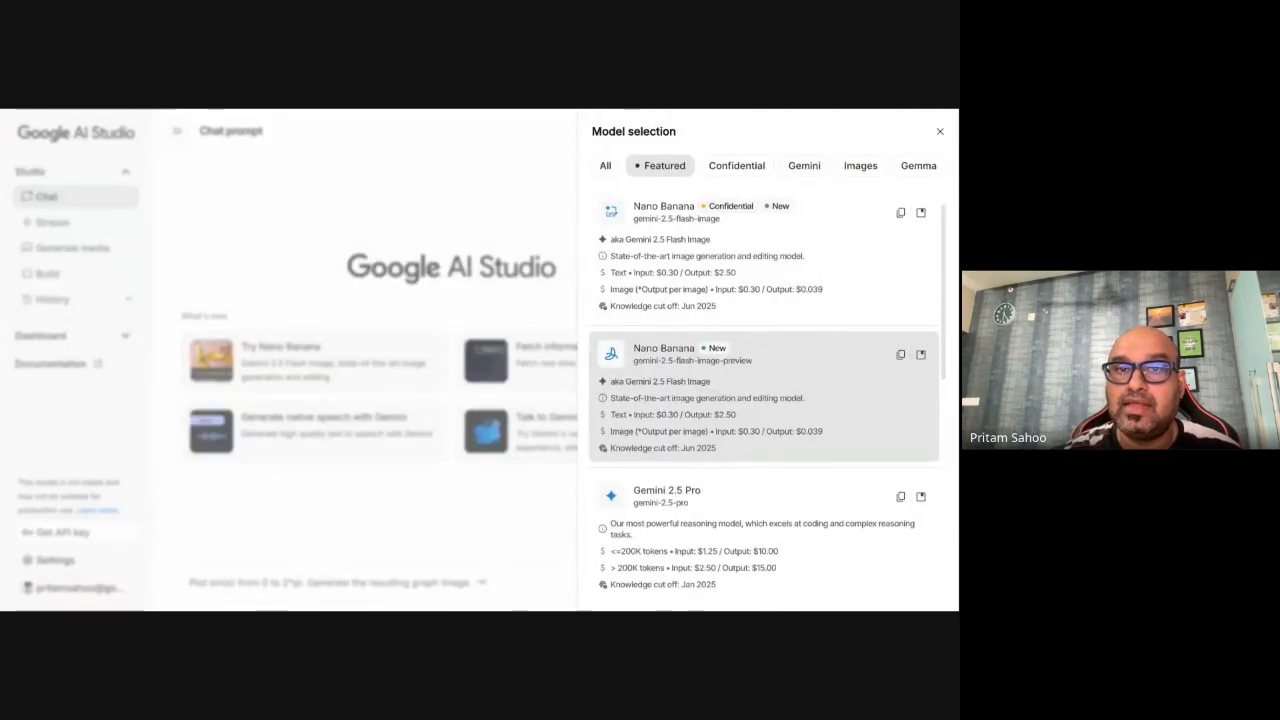
{"action": "left_click", "coordinate": [804, 164]}
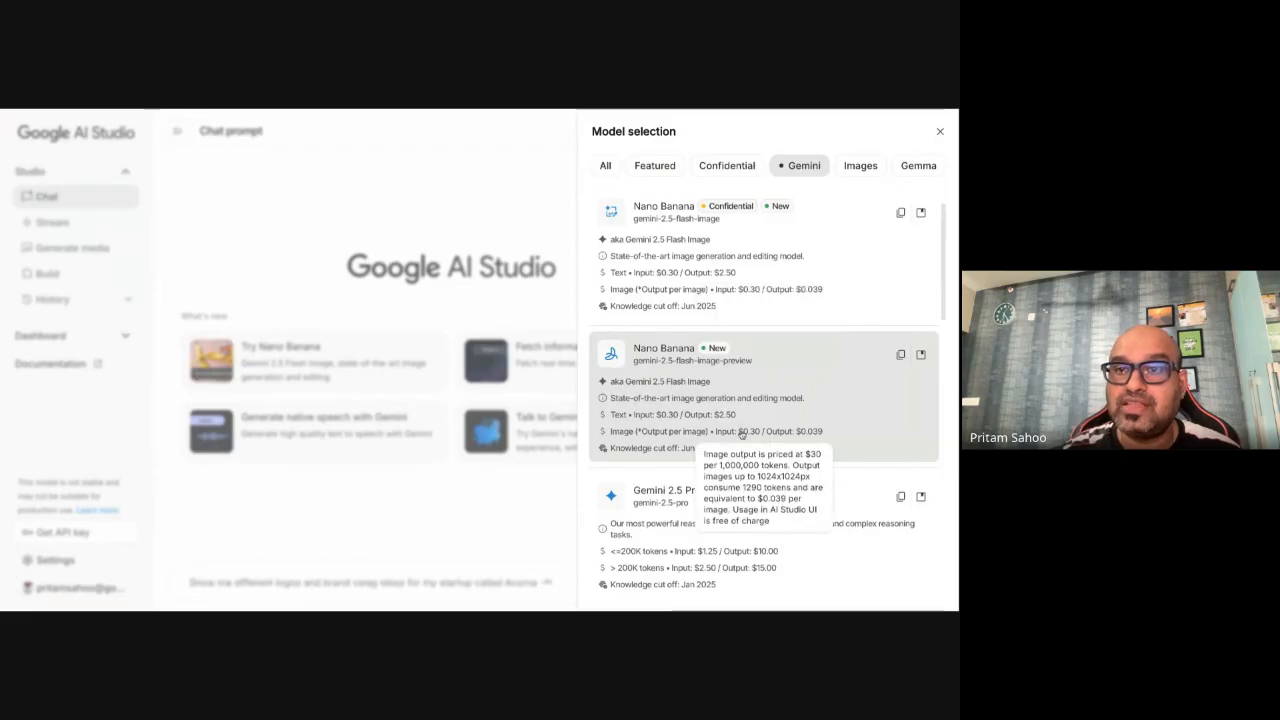
{"action": "scroll", "scroll_direction": "down", "scroll_amount": 3}
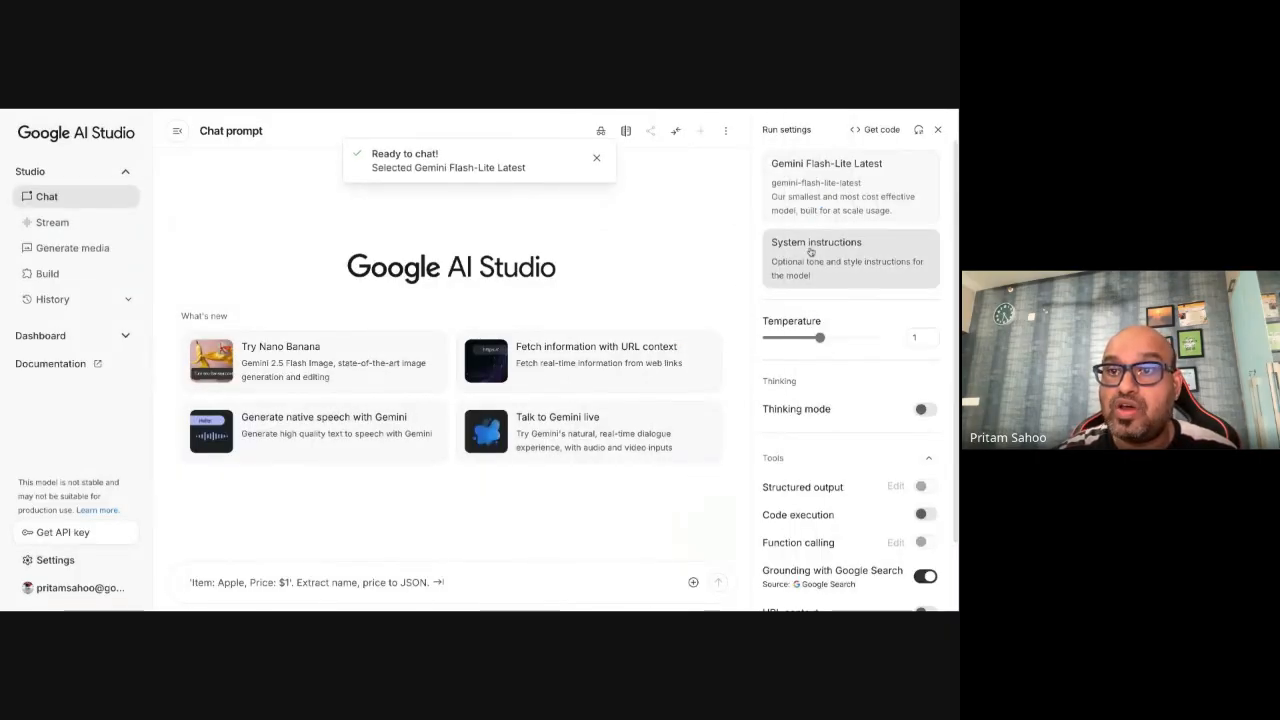
{"action": "left_click", "coordinate": [816, 258]}
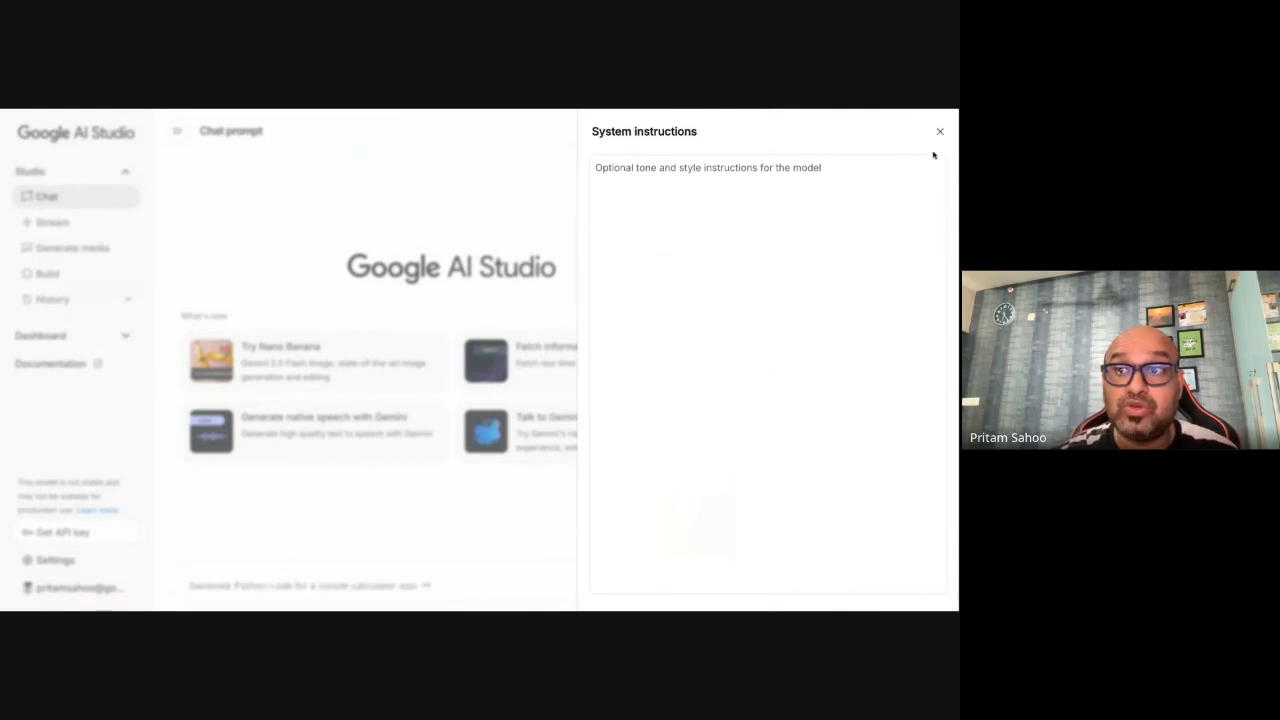
{"action": "left_click", "coordinate": [940, 132]}
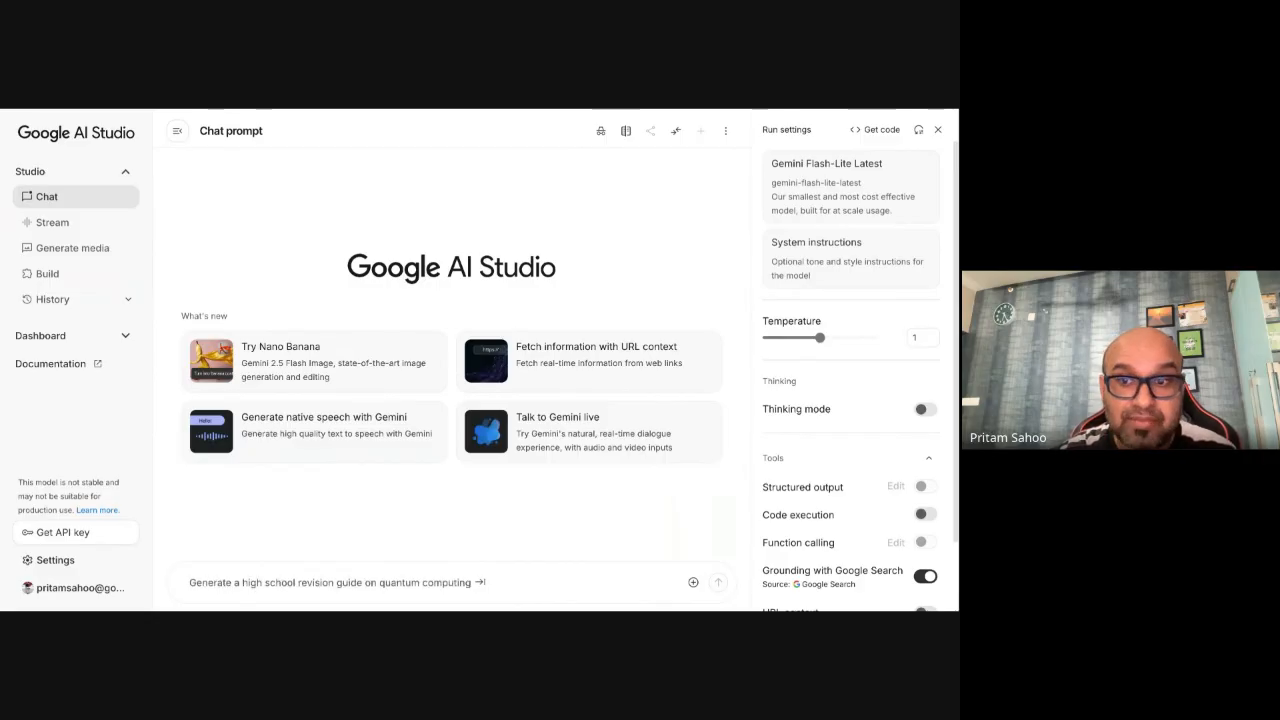
Step: Turn on Thinking mode with a custom thinking budget and lower the token budget slider
{"action": "left_click", "coordinate": [924, 408]}
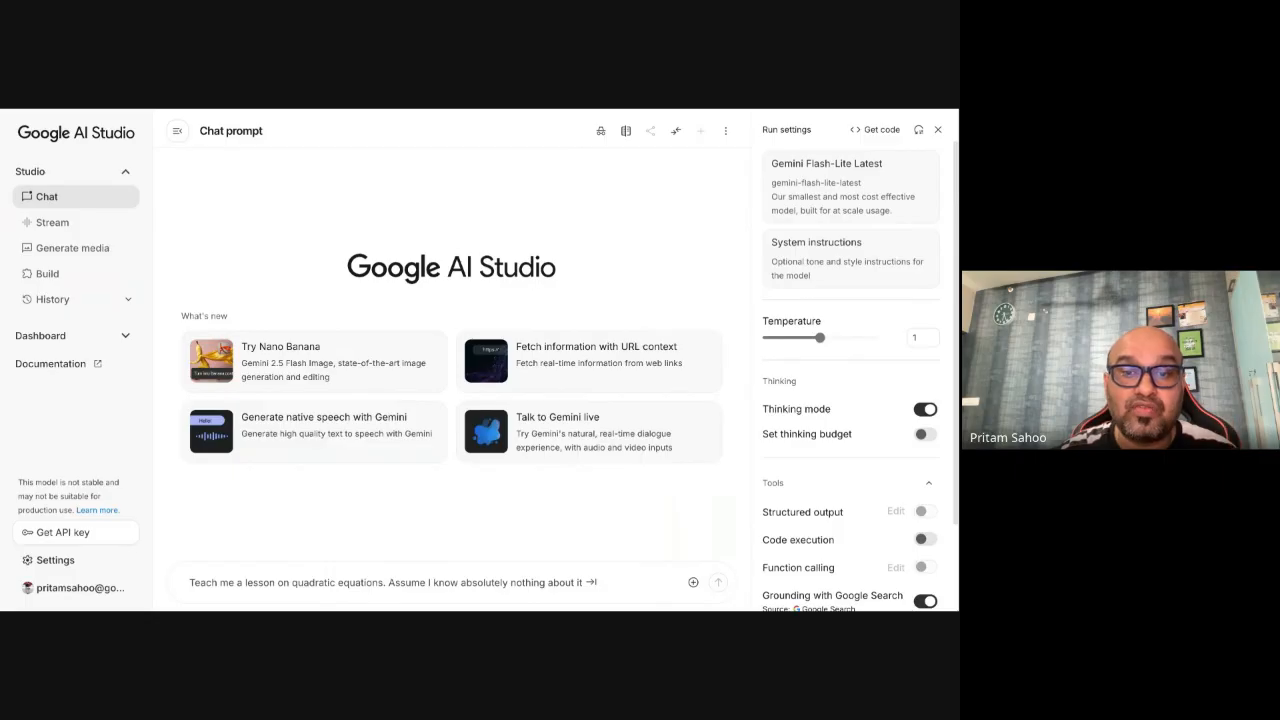
{"action": "left_click", "coordinate": [924, 432]}
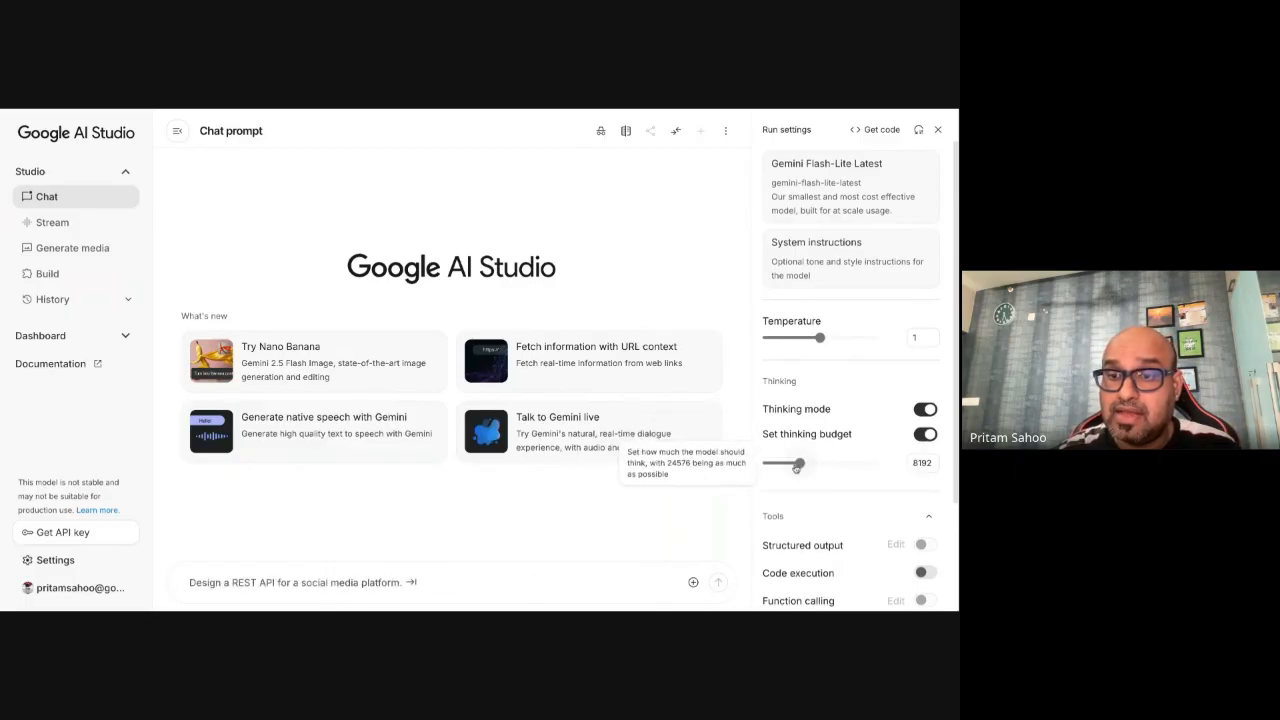
{"action": "left_click_drag", "start_coordinate": [820, 462], "coordinate": [768, 462]}
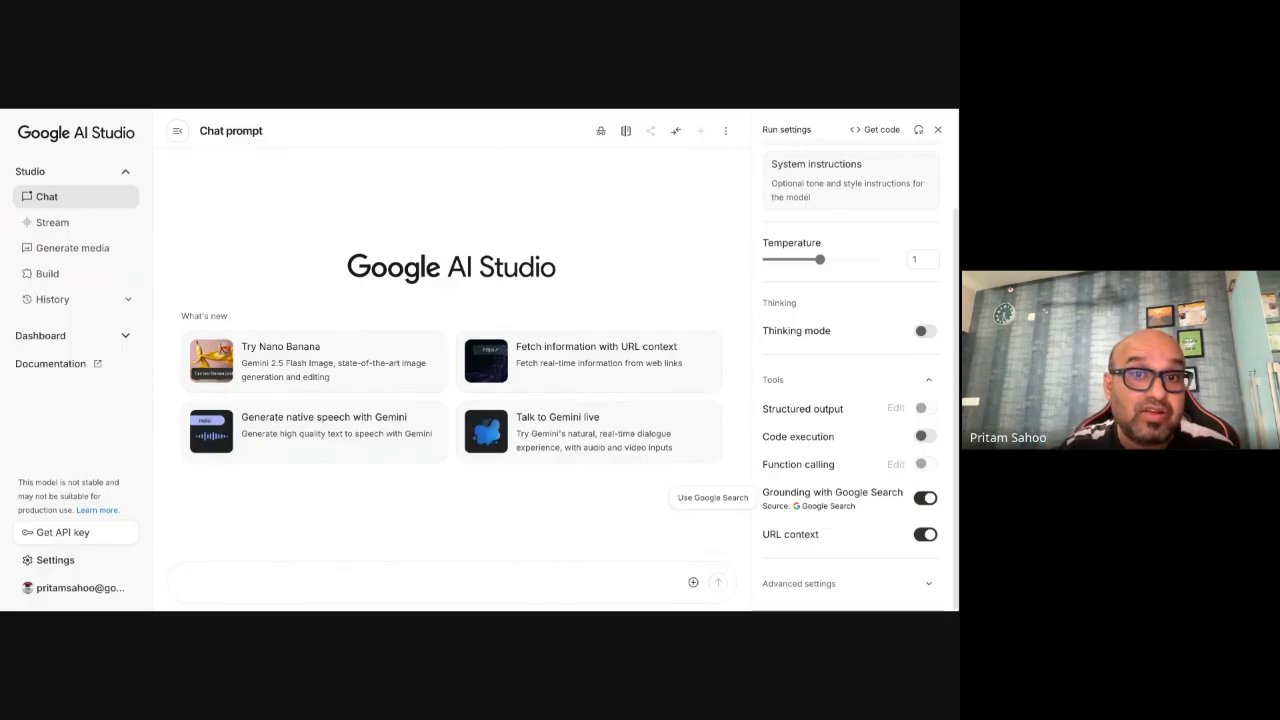
Step: Cycle through the sample prompt suggestions in the chat box before writing the snake game request
{"action": "type", "text": "Generate a Docker script to create a simple linux machine."}
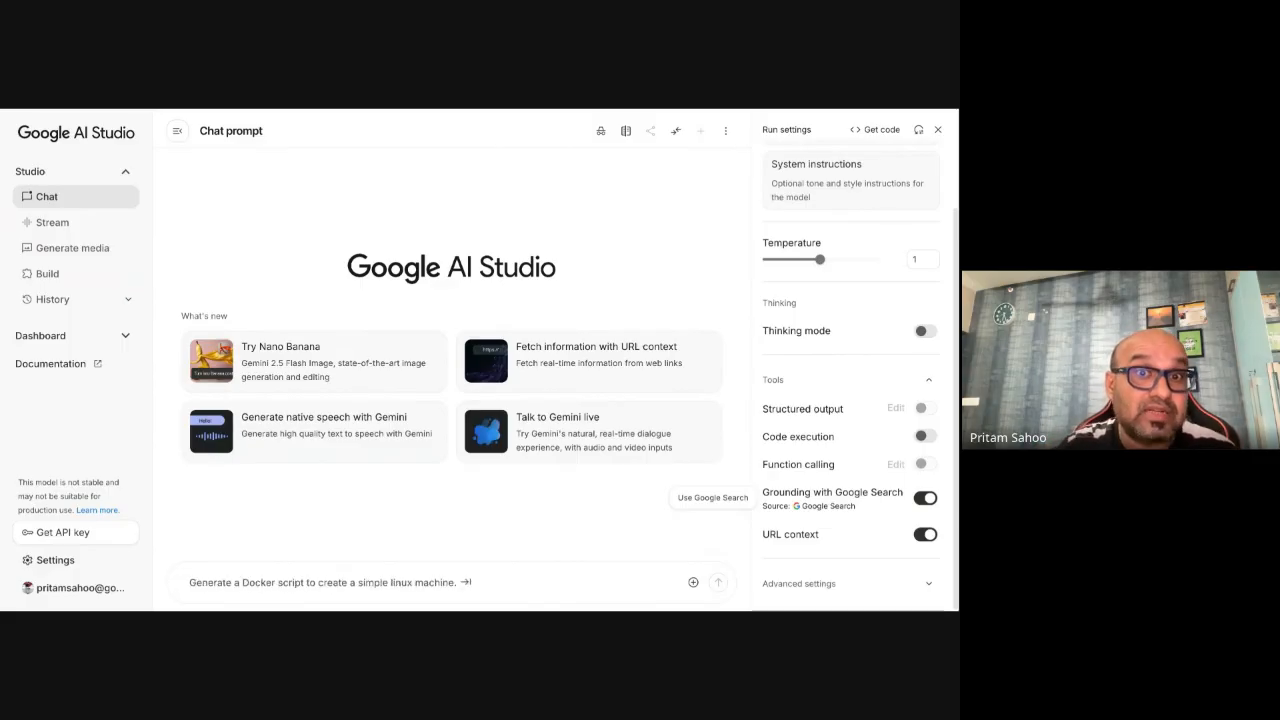
{"action": "type", "text": "'Item: Apple, Price: $1'. Extract name, price to JSON."}
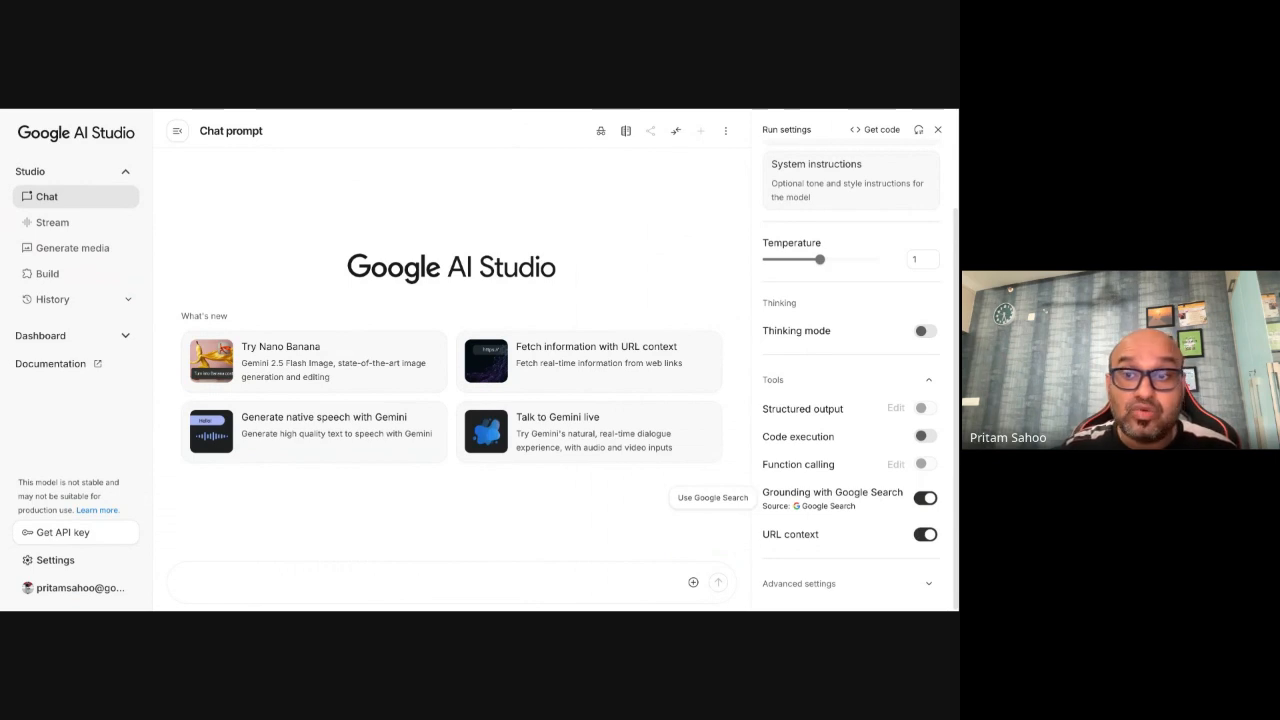
{"action": "type", "text": "Explain the probability of rolling two dice and getting 7"}
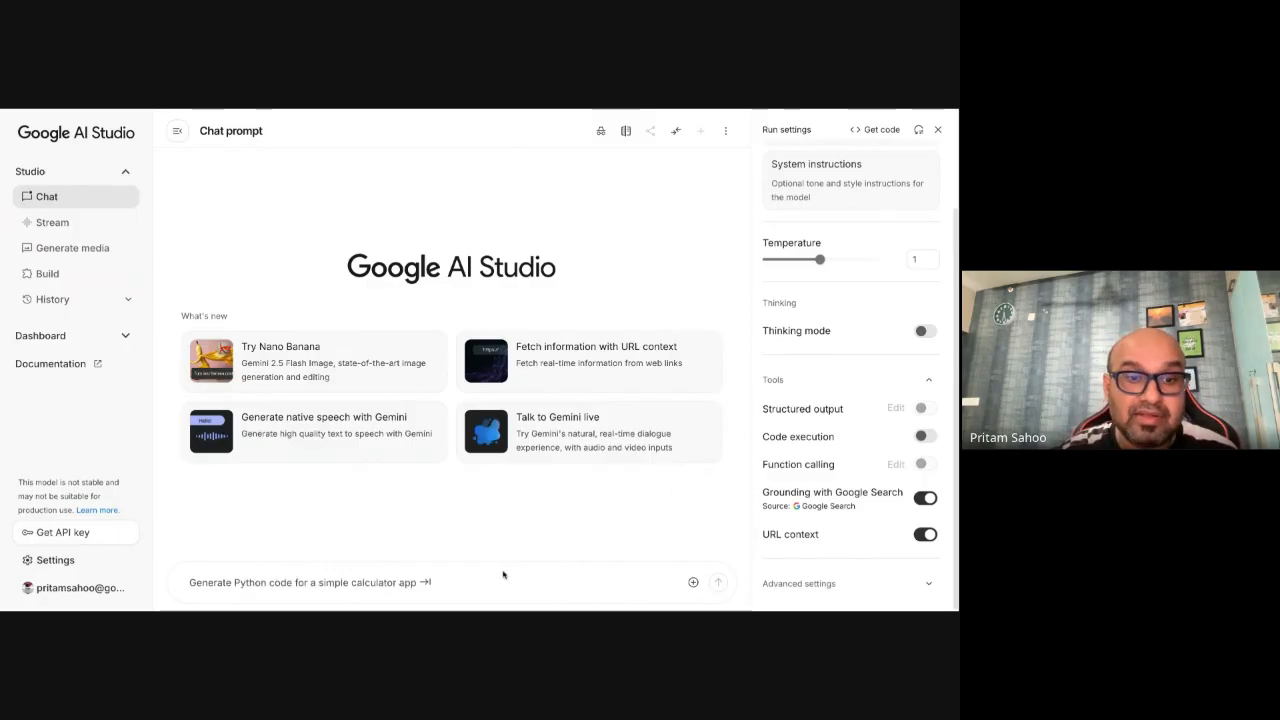
{"action": "type", "text": "Teach me a lesson on quadratic equations. Assume I know absolutely nothing about it"}
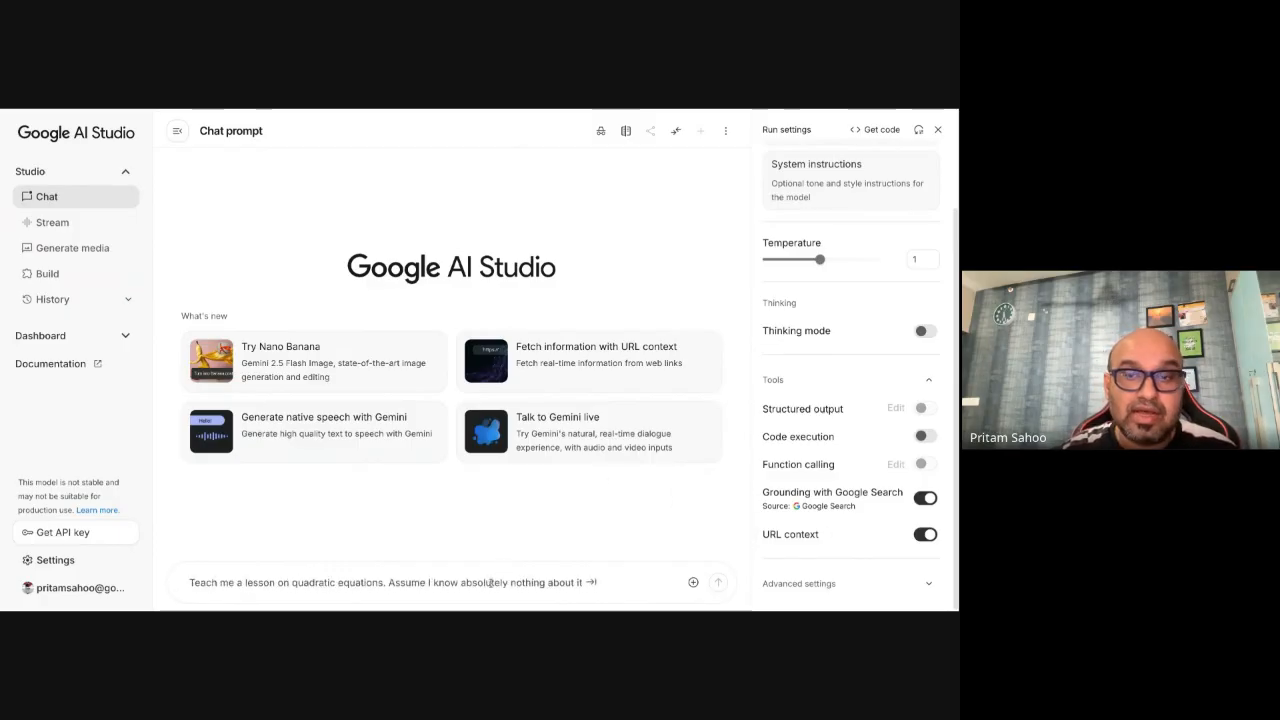
{"action": "type", "text": "Generate a scavenger hunt for street food around the city of Seoul, Korea"}
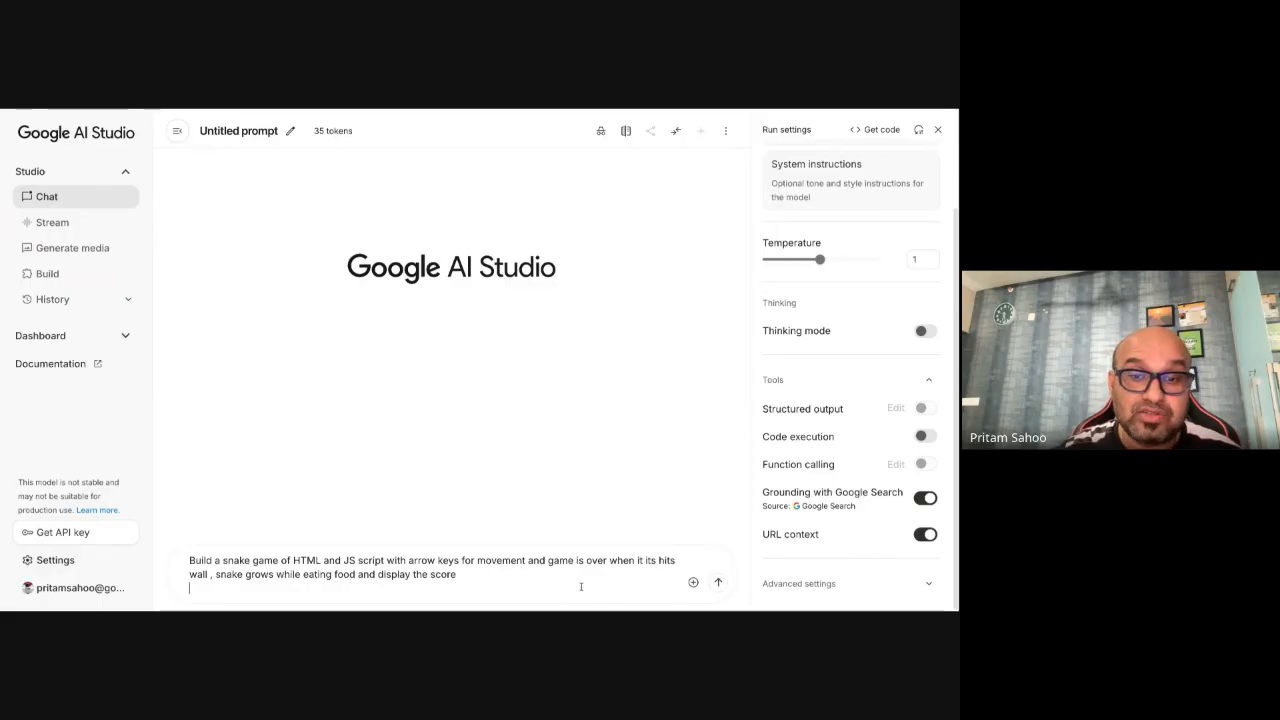
Step: Send the snake game prompt and scroll the generated HTML down to the game preview
{"action": "left_click", "coordinate": [718, 582]}
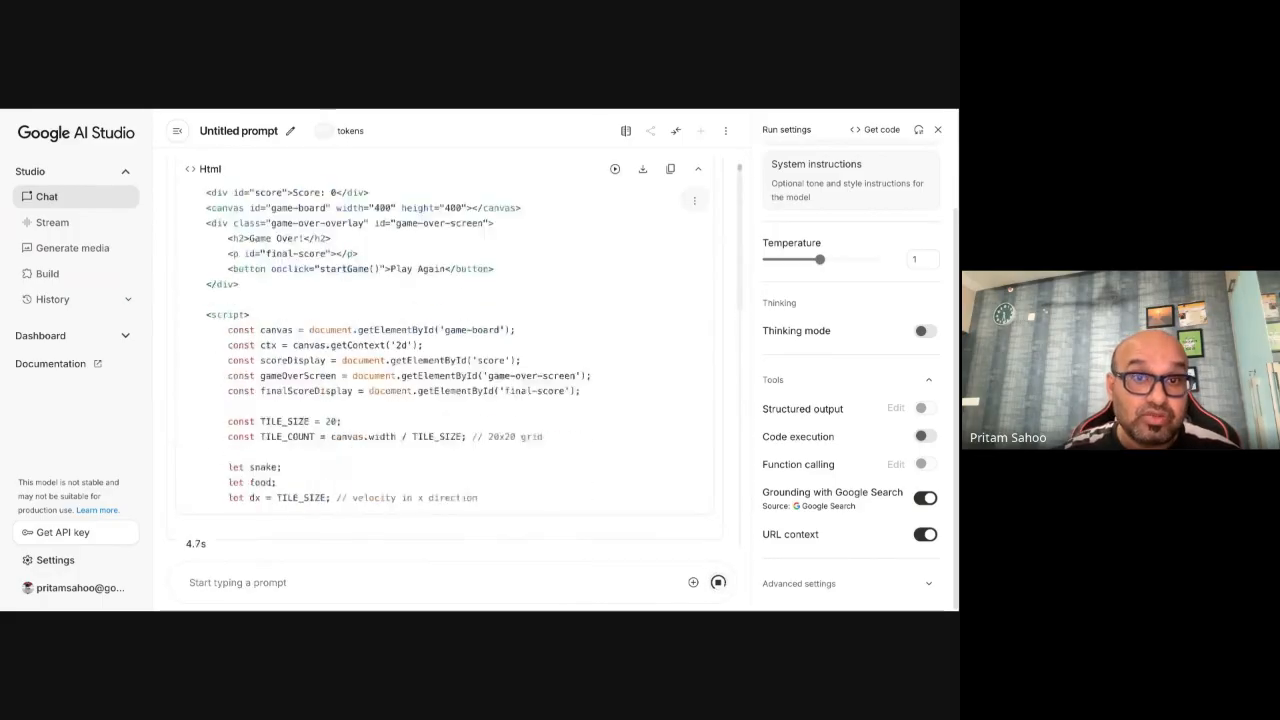
{"action": "scroll", "scroll_direction": "down", "scroll_amount": 3}
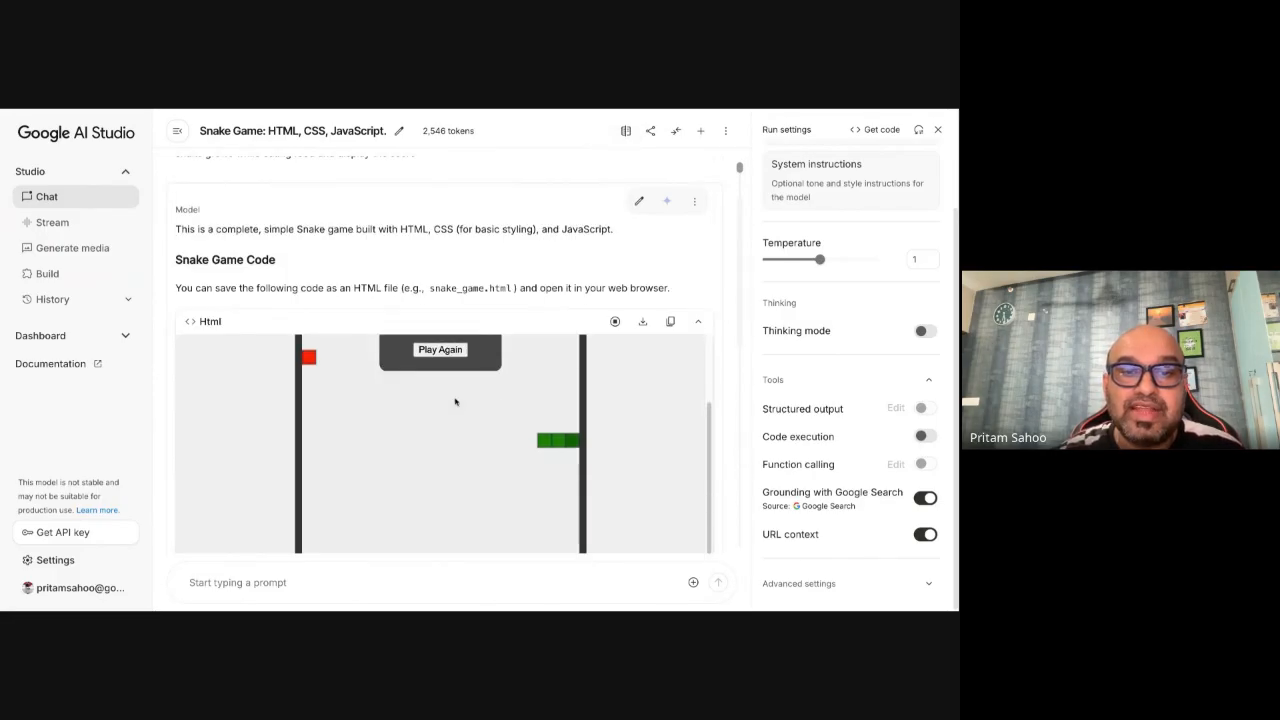
Step: Start and restart the snake game in the embedded preview, ending at Game Over with score 0
{"action": "left_click", "coordinate": [440, 348]}
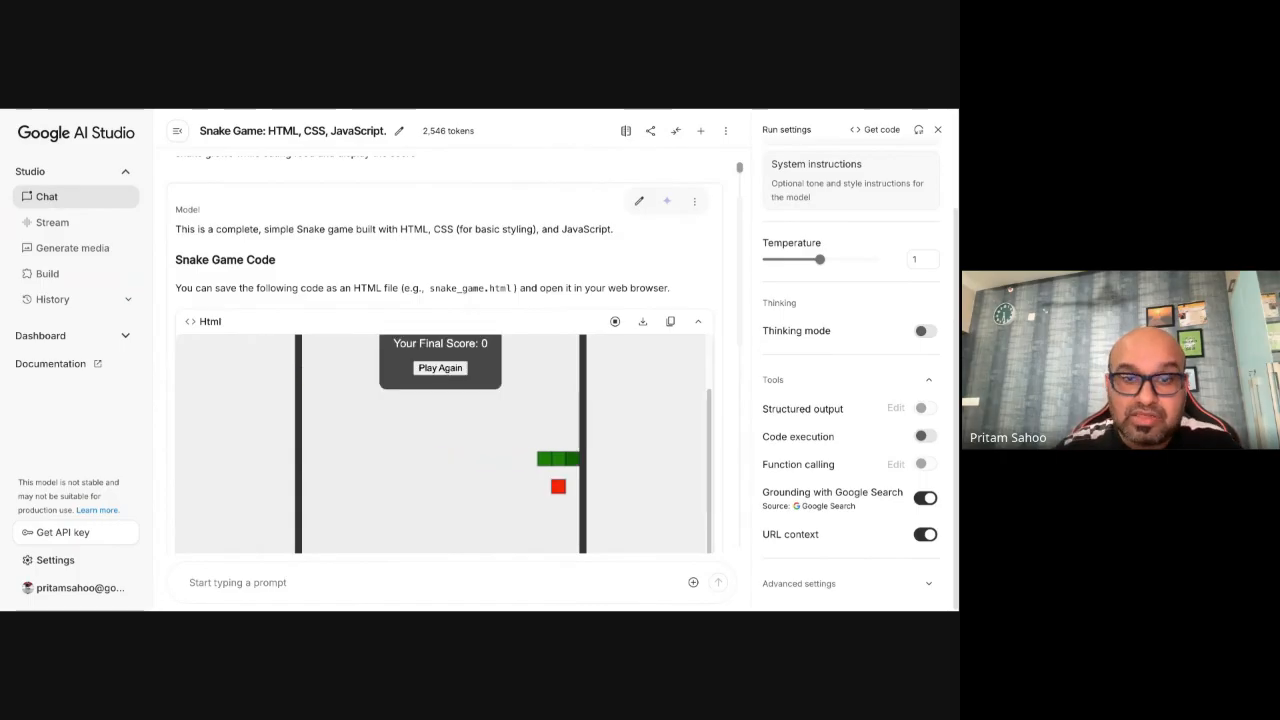
{"action": "left_click", "coordinate": [440, 368]}
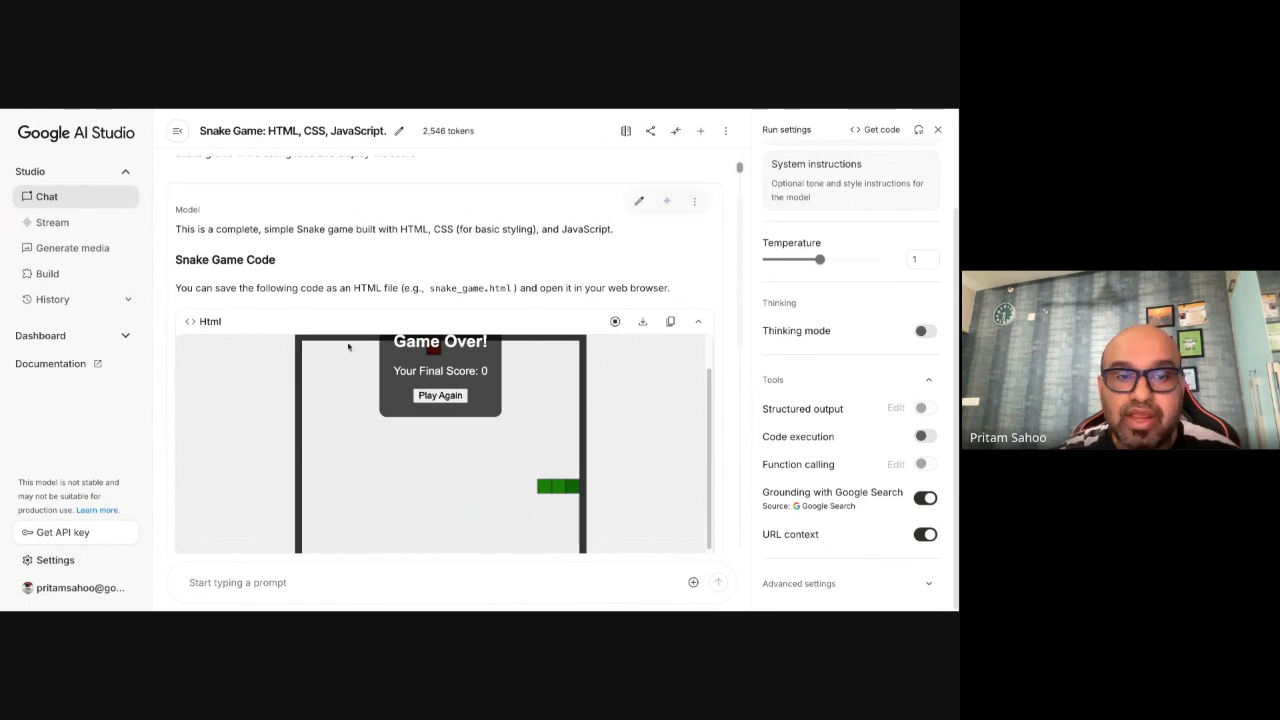
Step: Run 'Build a 2d Temple game game for me using java and HTML' in Compare mode across both models
{"action": "left_click", "coordinate": [46, 196]}
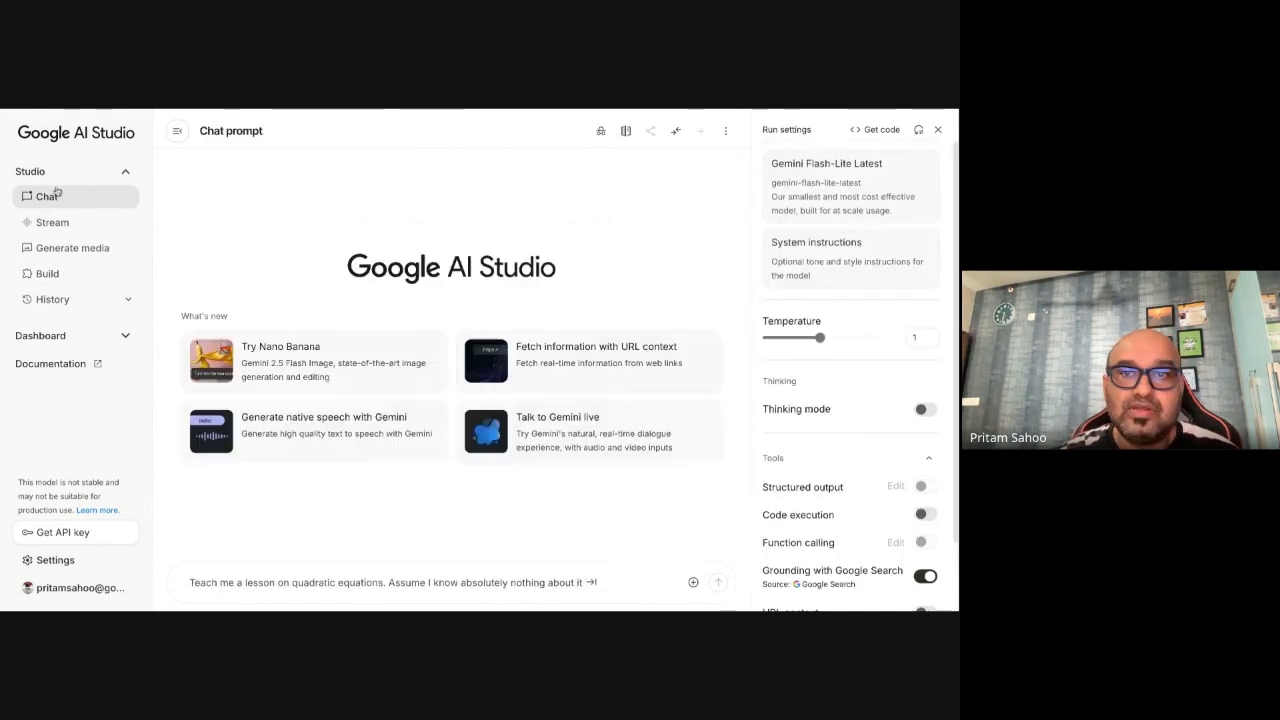
{"action": "mouse_move", "coordinate": [650, 132]}
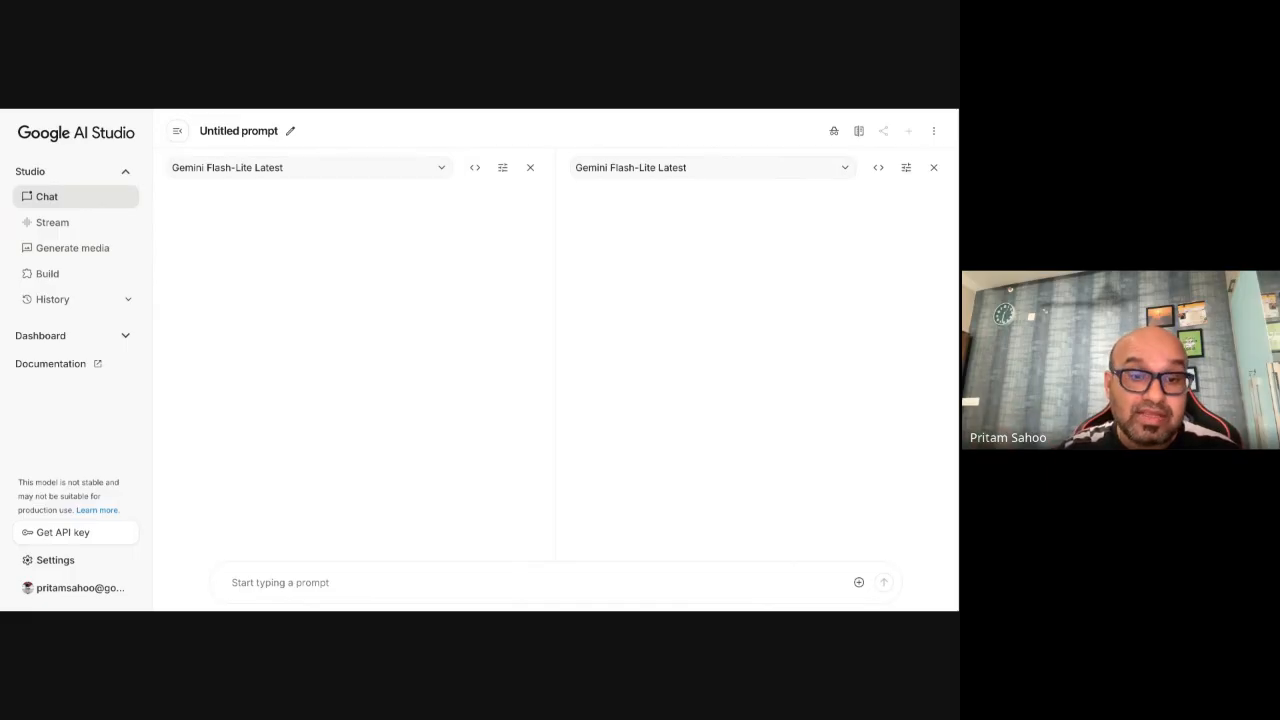
{"action": "type", "text": "Build a 2d Temple game game for me using java and HTML"}
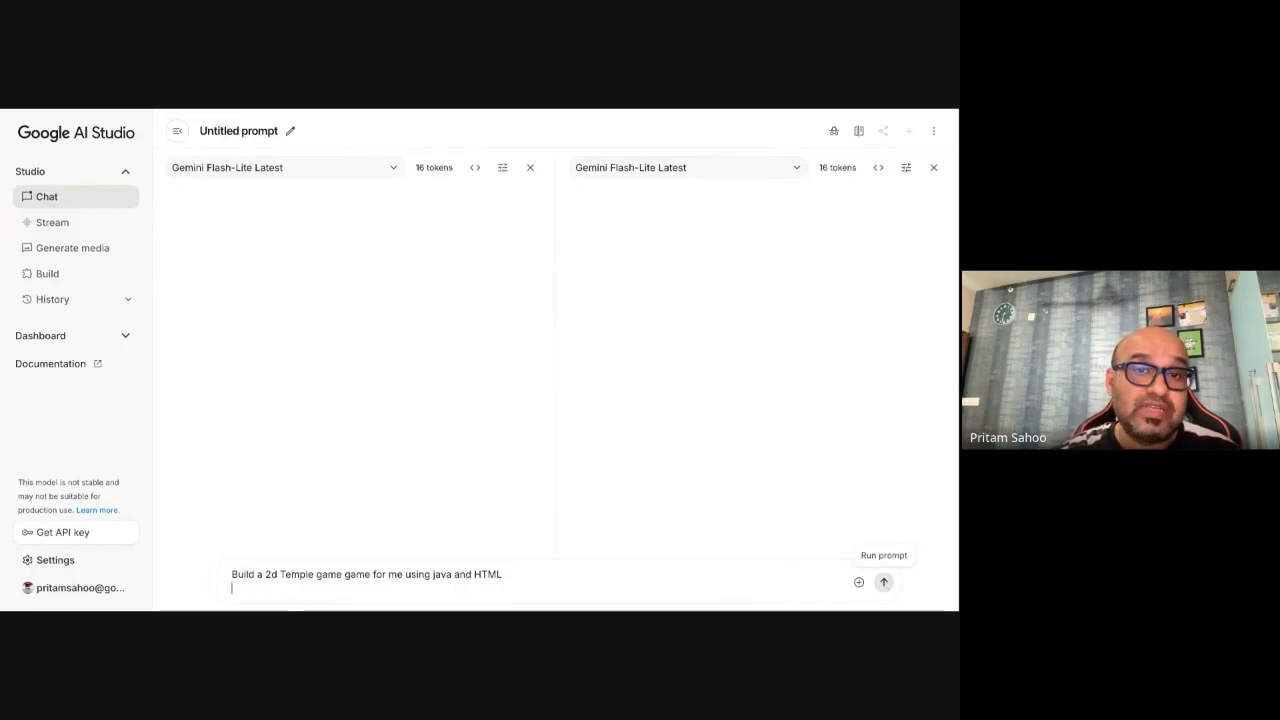
{"action": "left_click", "coordinate": [884, 582]}
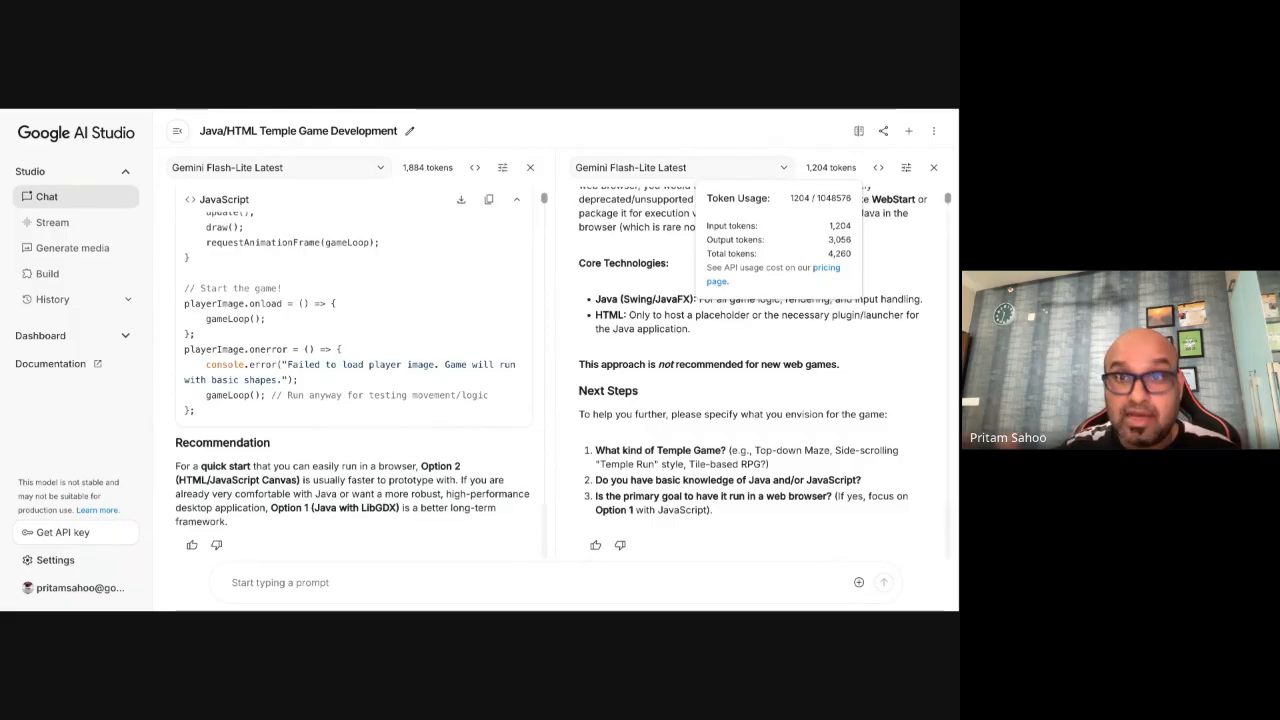
Step: Start a live Stream session with Gemini and share the screen
{"action": "left_click", "coordinate": [52, 222]}
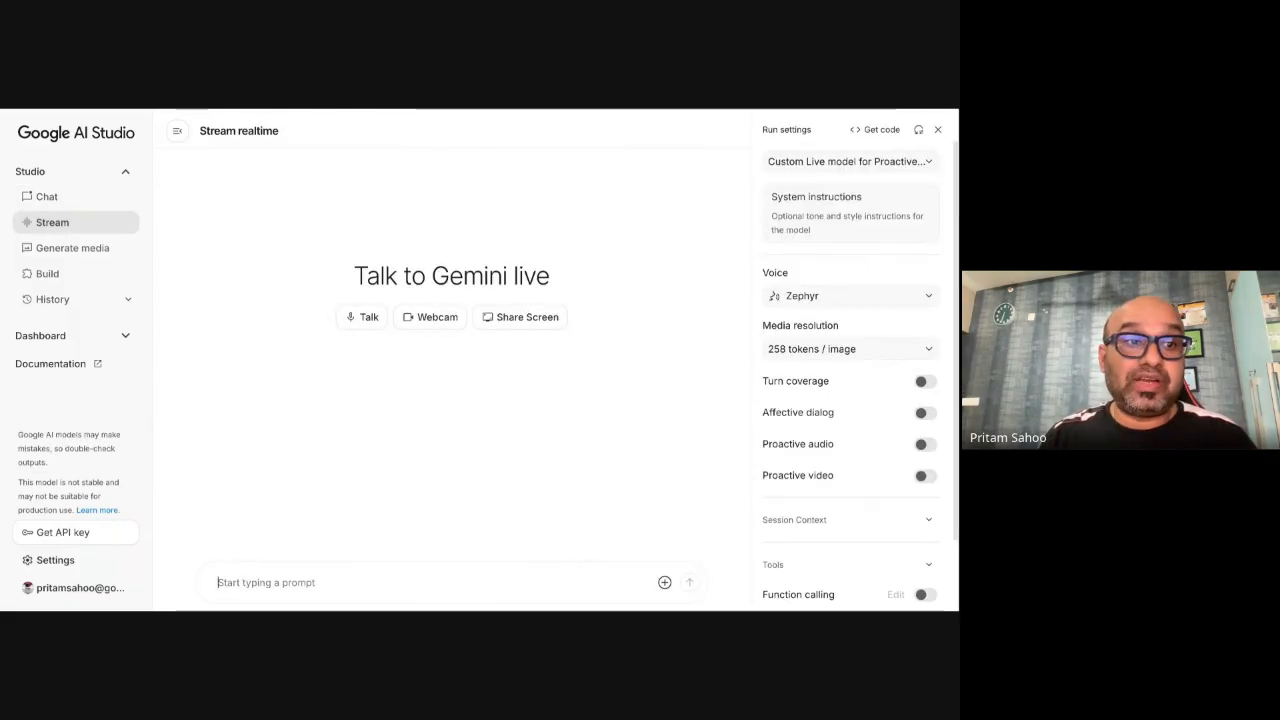
{"action": "mouse_move", "coordinate": [814, 162]}
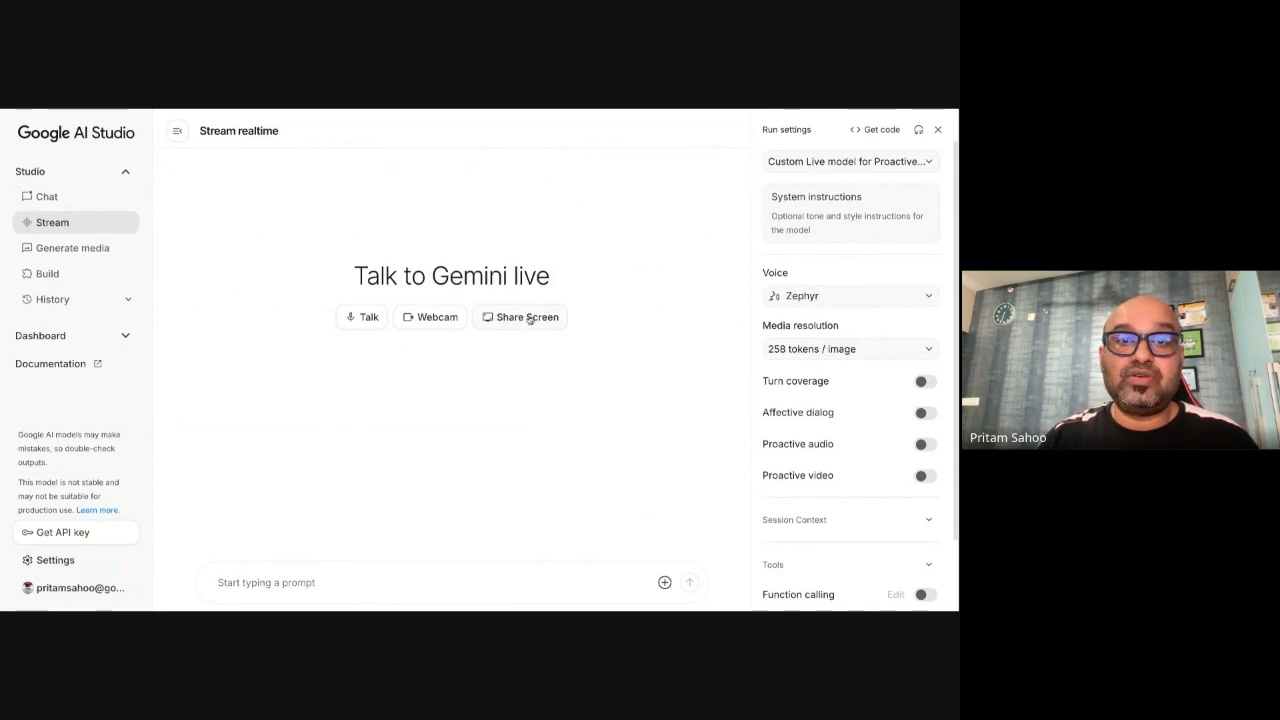
{"action": "left_click", "coordinate": [520, 316]}
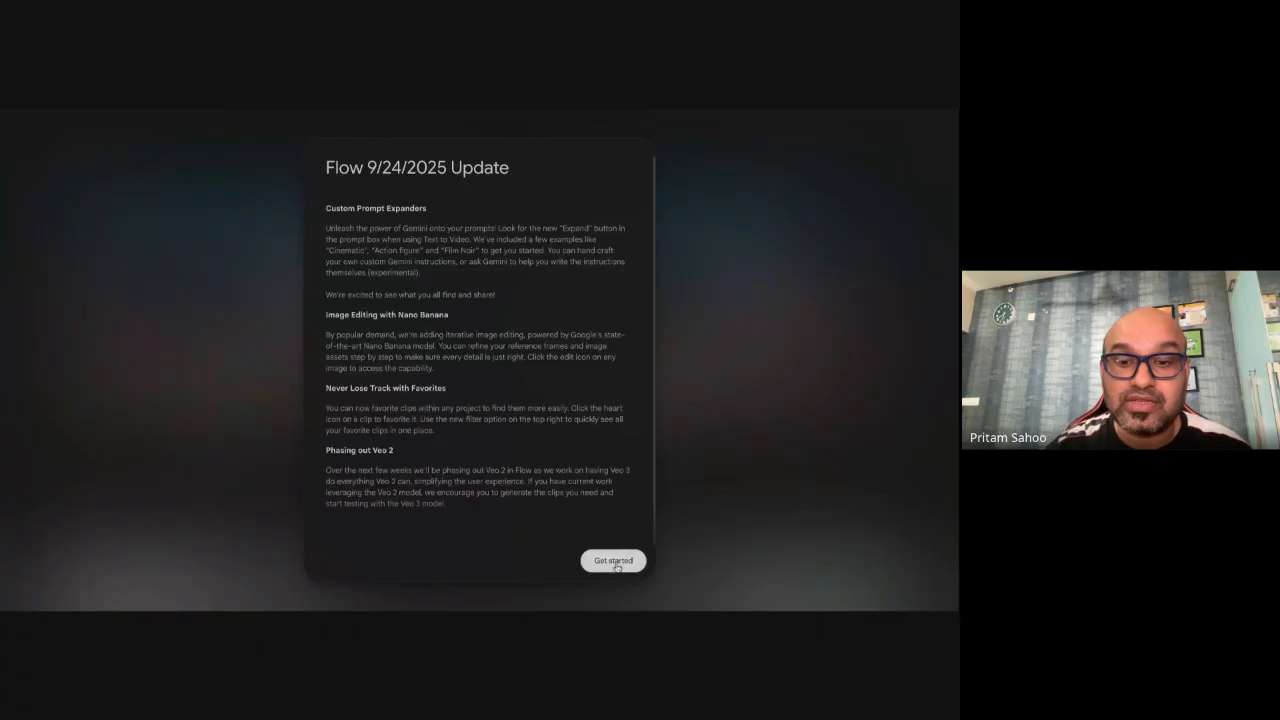
Step: Dismiss the Flow update notice and create a new empty project from the Flow home
{"action": "left_click", "coordinate": [612, 560]}
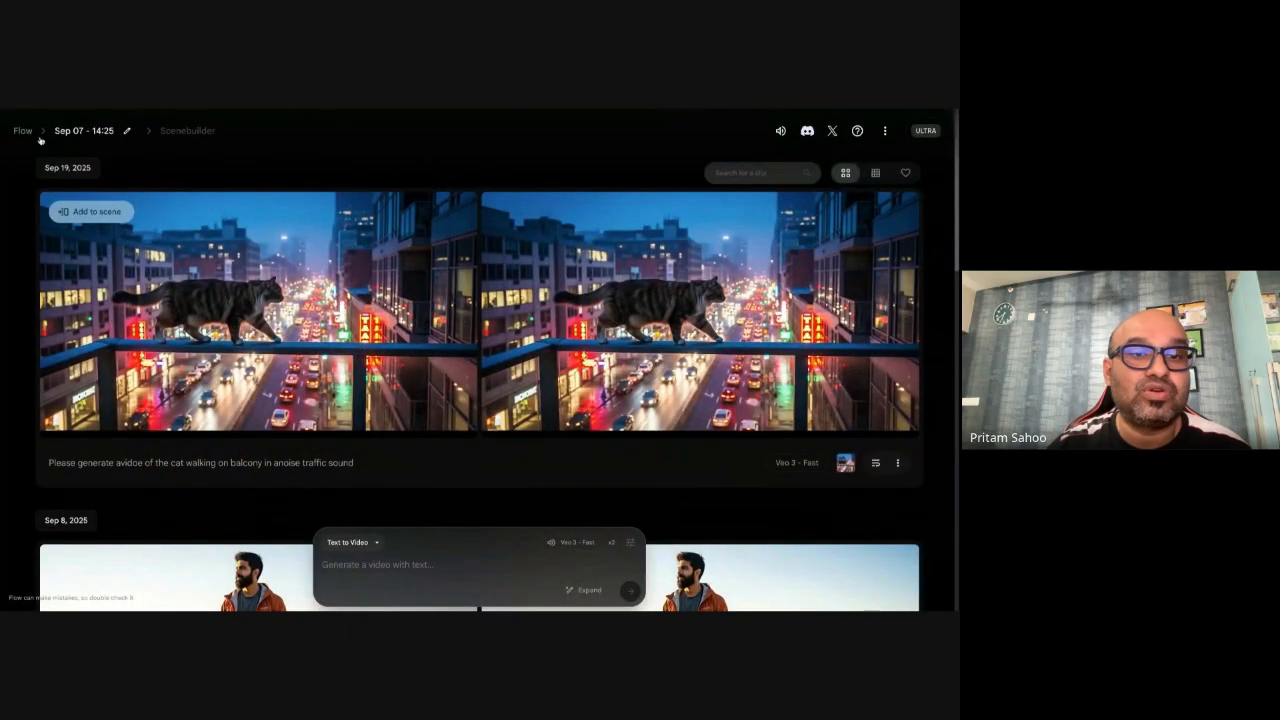
{"action": "left_click", "coordinate": [22, 130]}
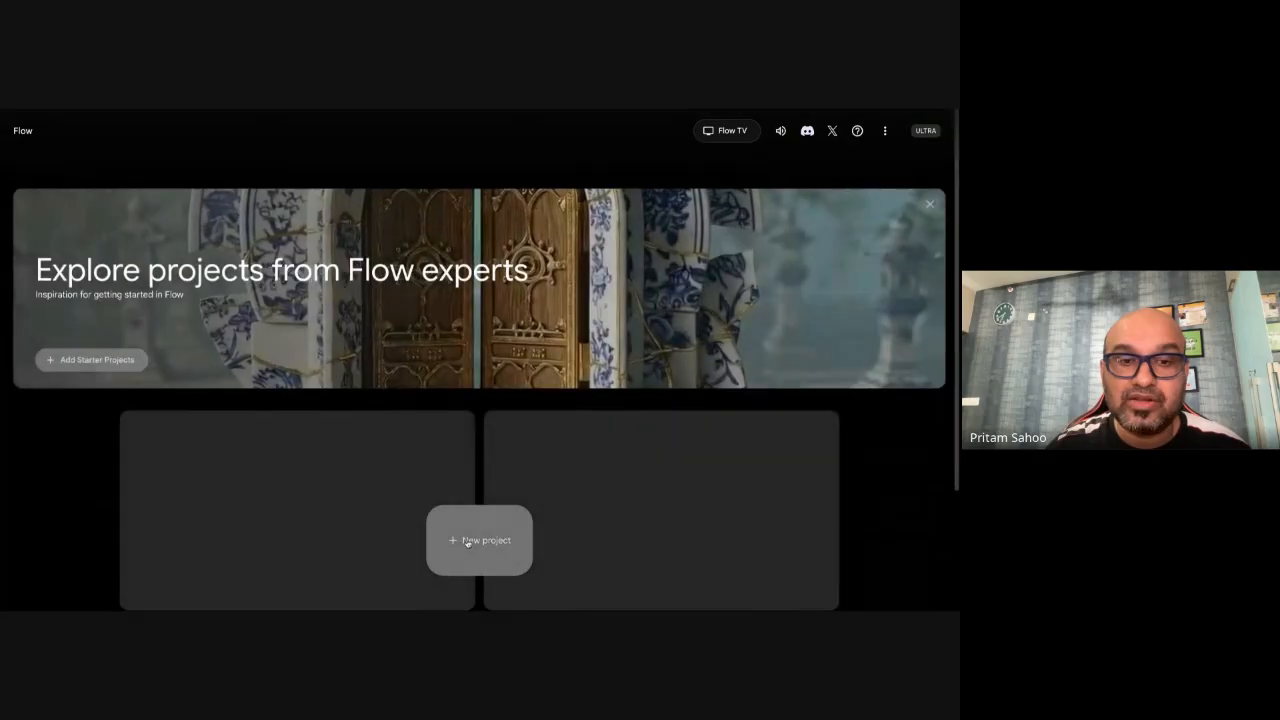
{"action": "left_click", "coordinate": [480, 540]}
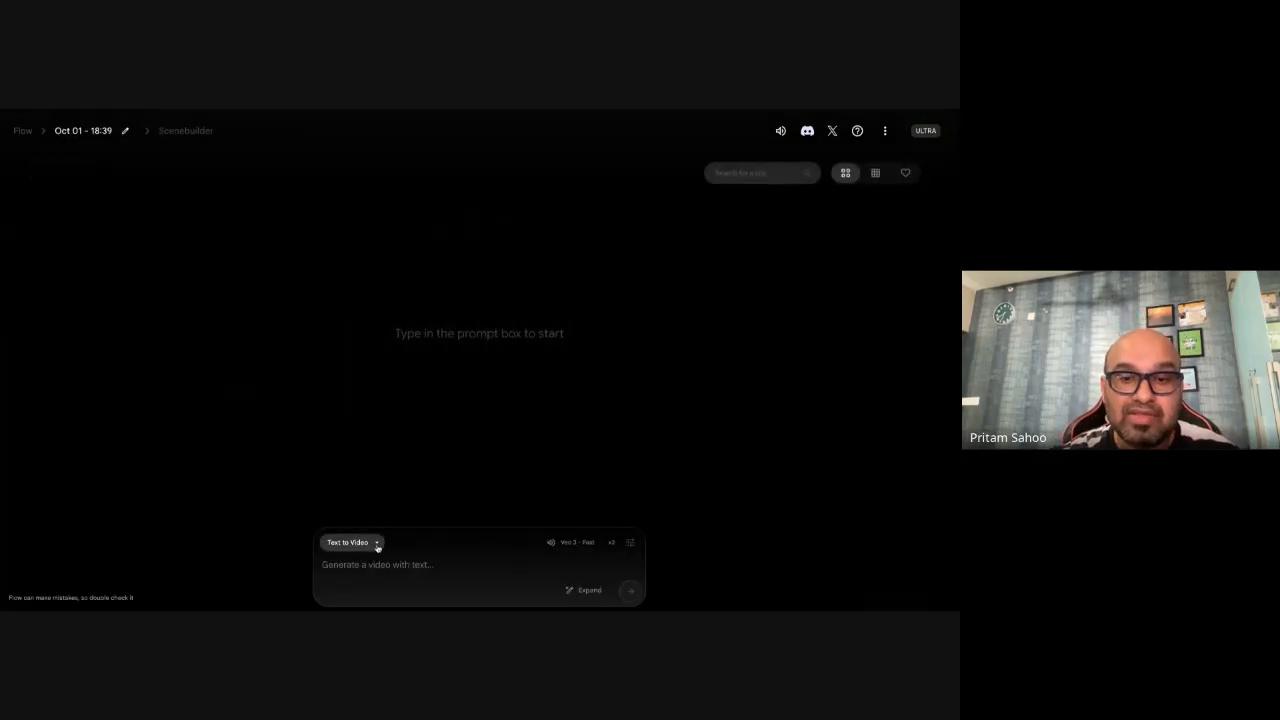
{"action": "mouse_move", "coordinate": [742, 218]}
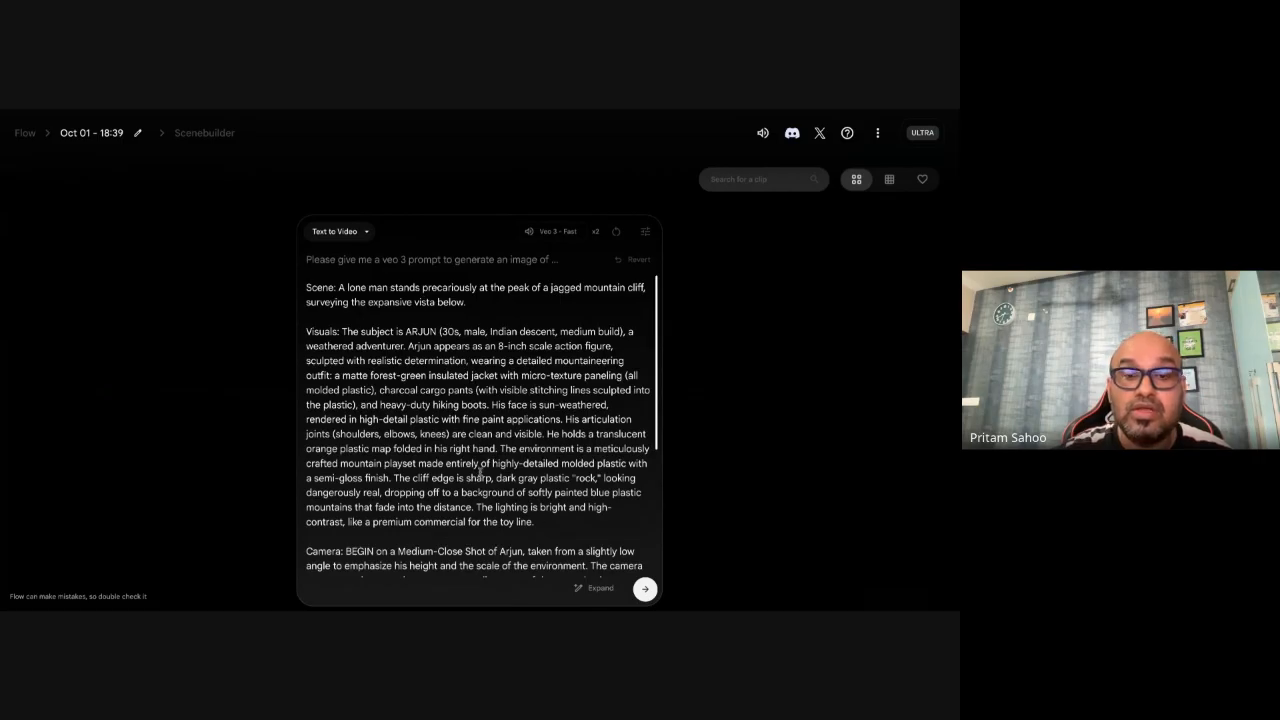
Step: Set the prompt to Landscape 16:9, 2 outputs per prompt, and the Veo 3 - Fast model
{"action": "scroll", "scroll_direction": "down", "scroll_amount": 3}
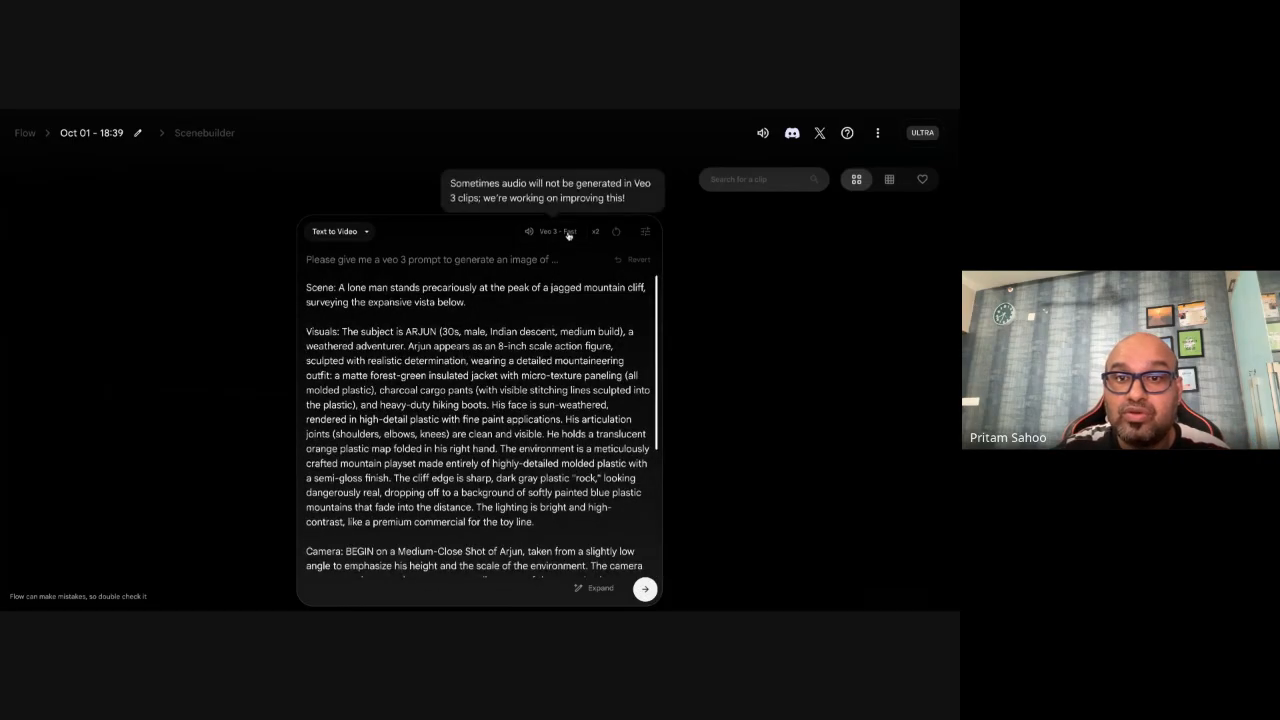
{"action": "left_click", "coordinate": [644, 232]}
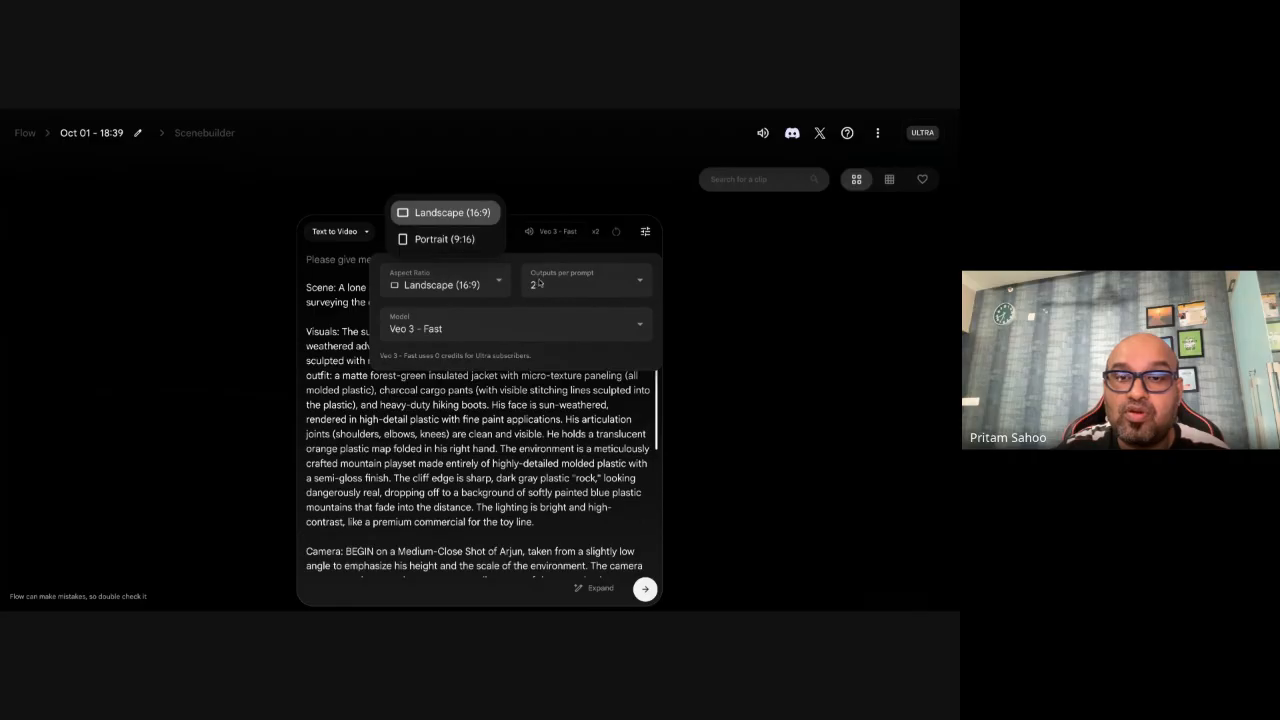
{"action": "left_click", "coordinate": [584, 278]}
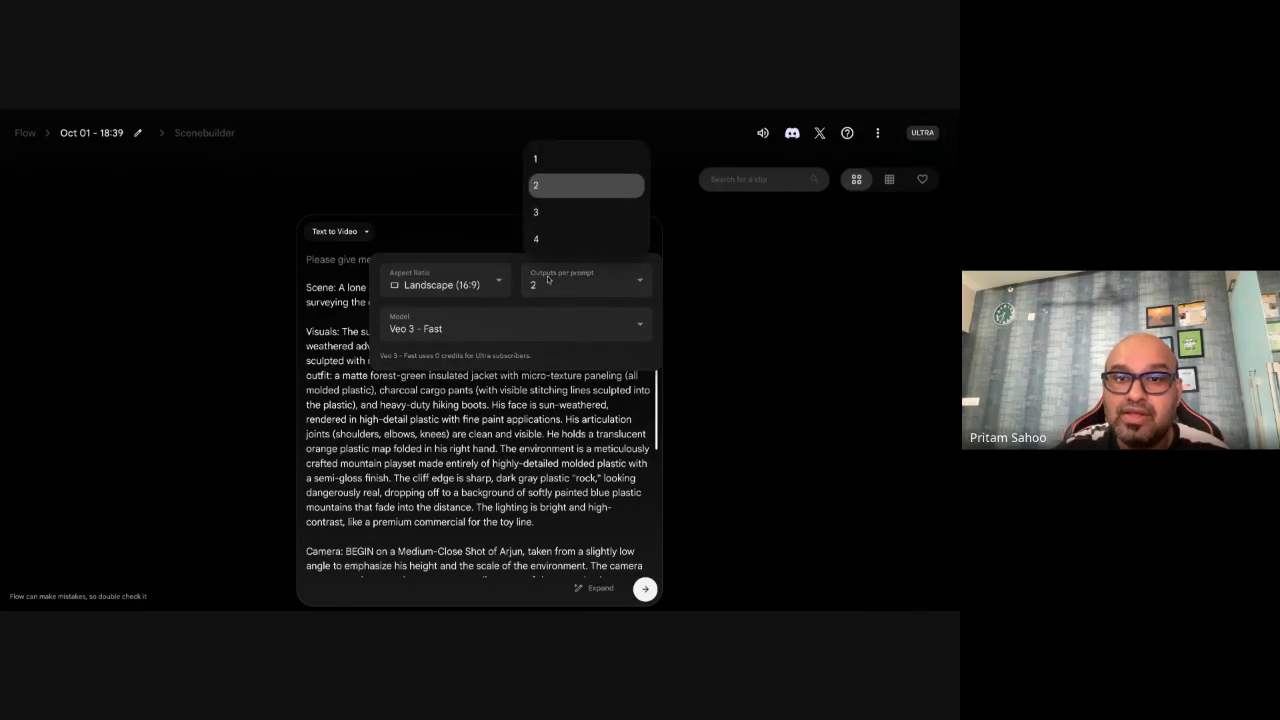
{"action": "mouse_move", "coordinate": [552, 212]}
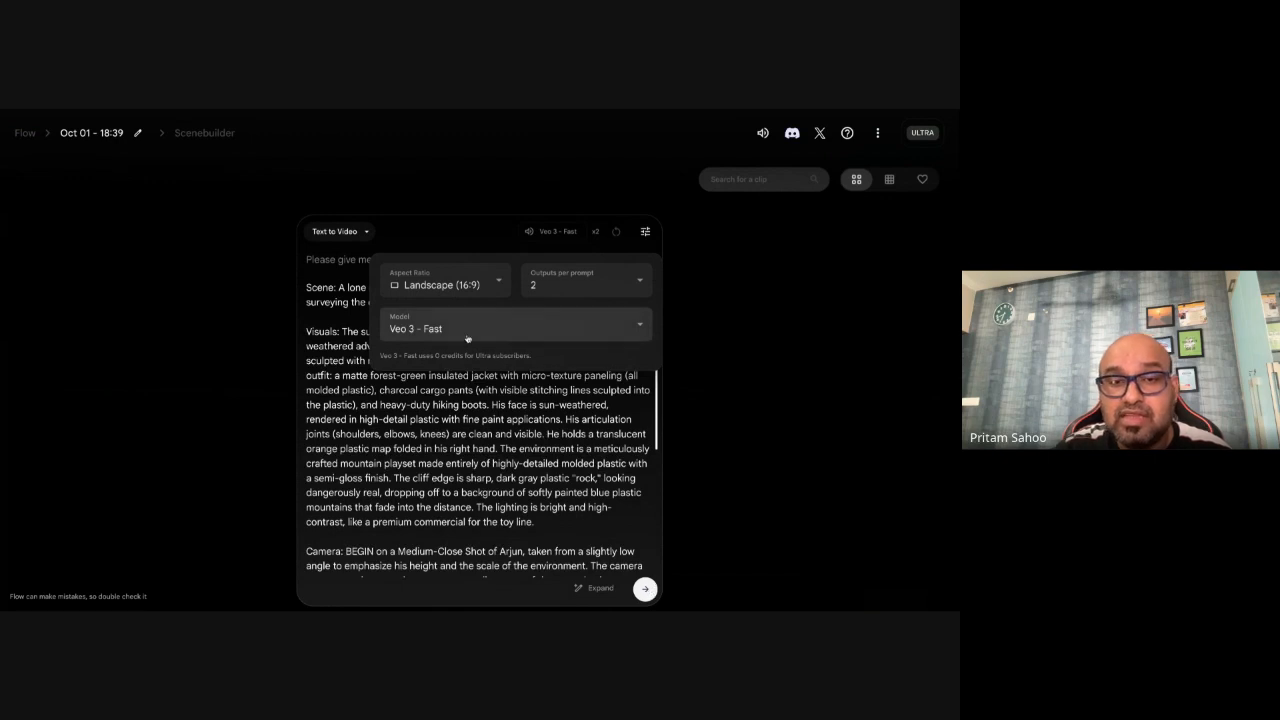
{"action": "left_click", "coordinate": [512, 328]}
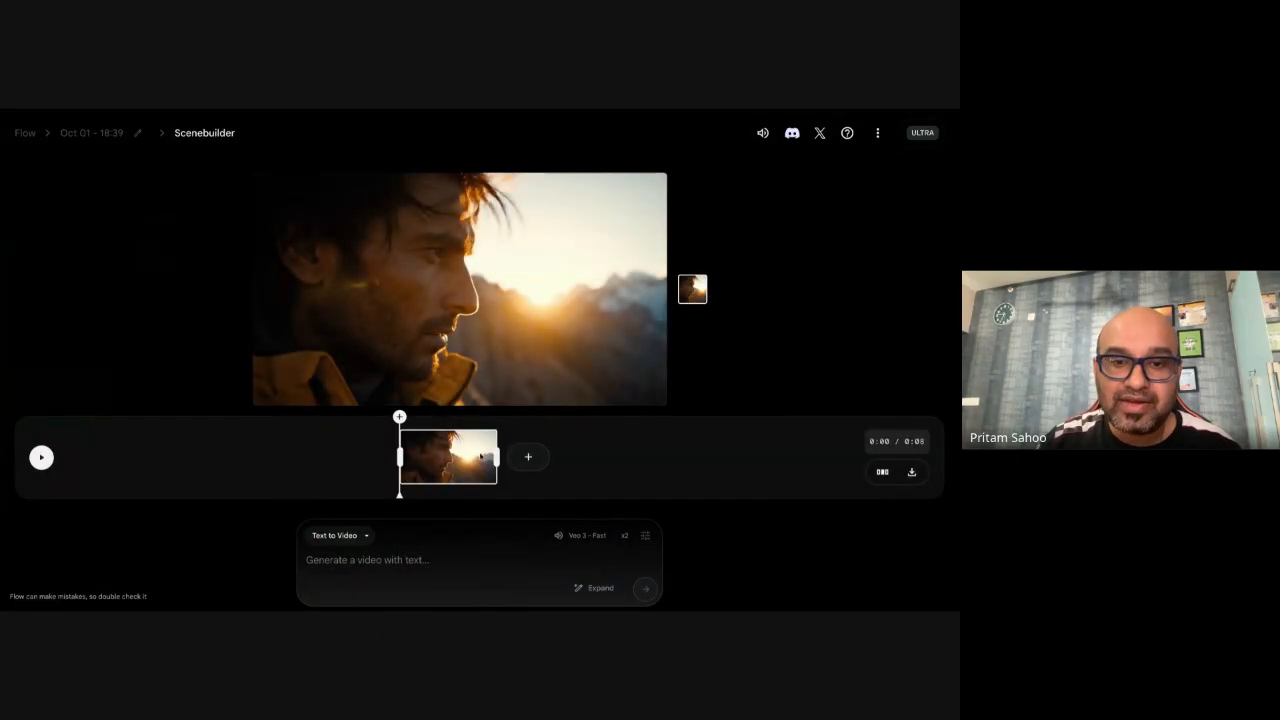
Step: Add a follow-on shot after the climber clip on the timeline and choose Extend
{"action": "left_click", "coordinate": [528, 456]}
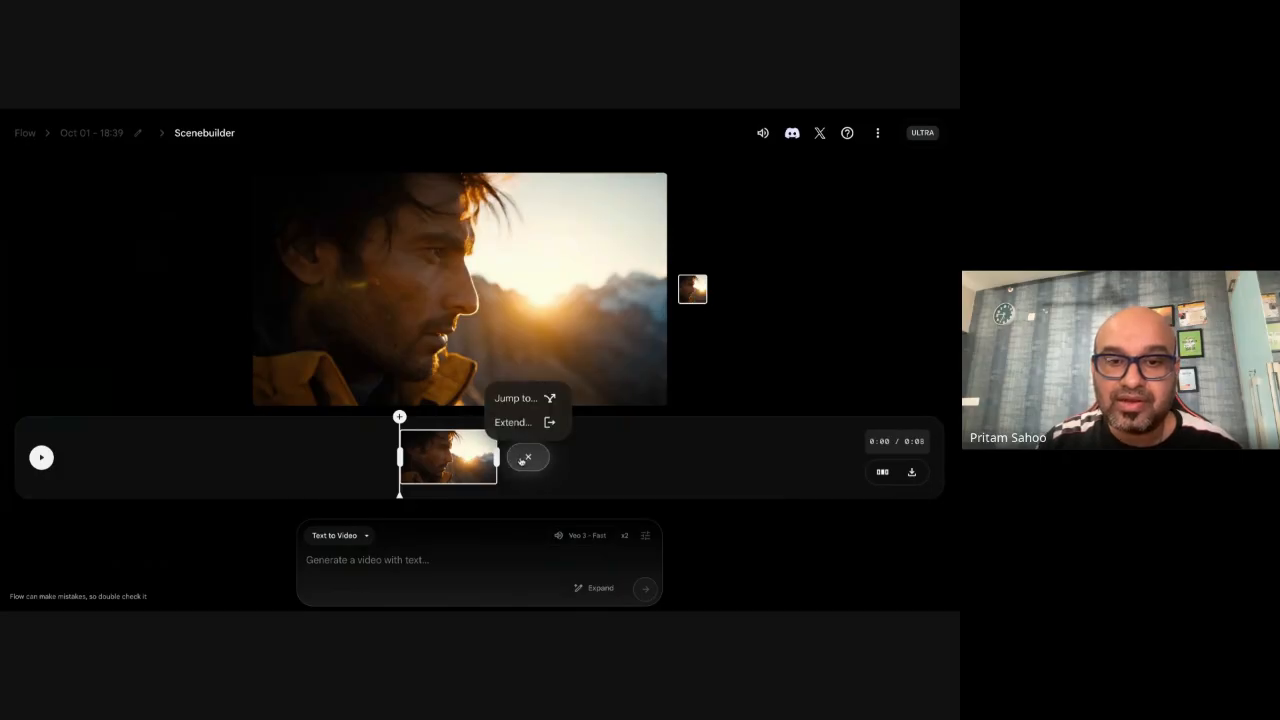
{"action": "left_click", "coordinate": [512, 420]}
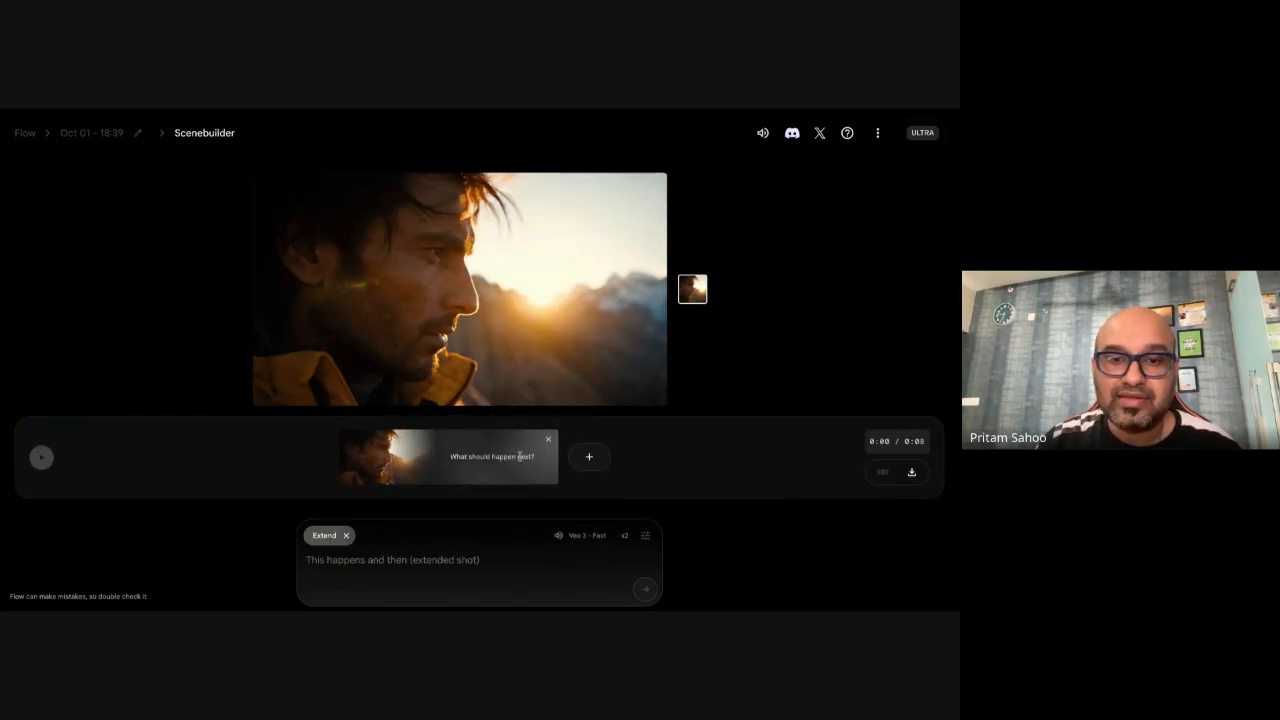